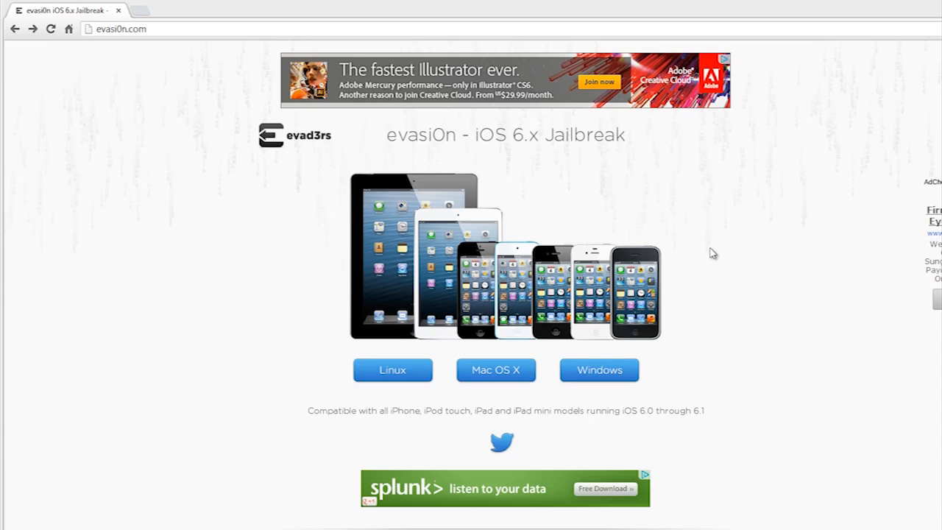
mouse_move(709, 435)
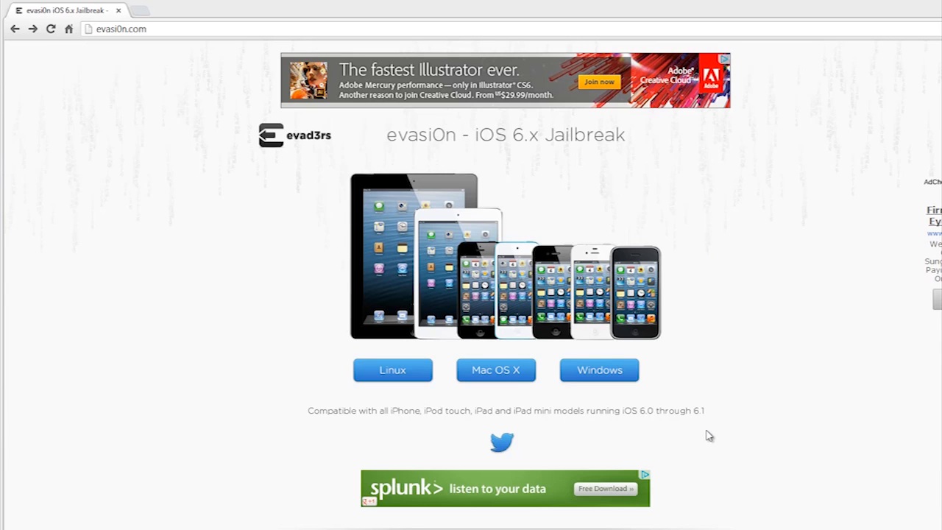
mouse_move(482, 408)
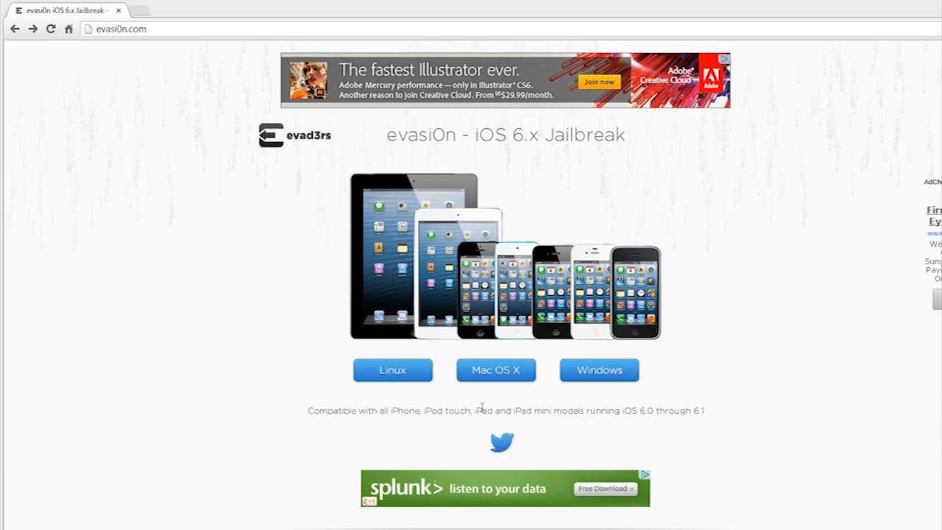
mouse_move(630, 394)
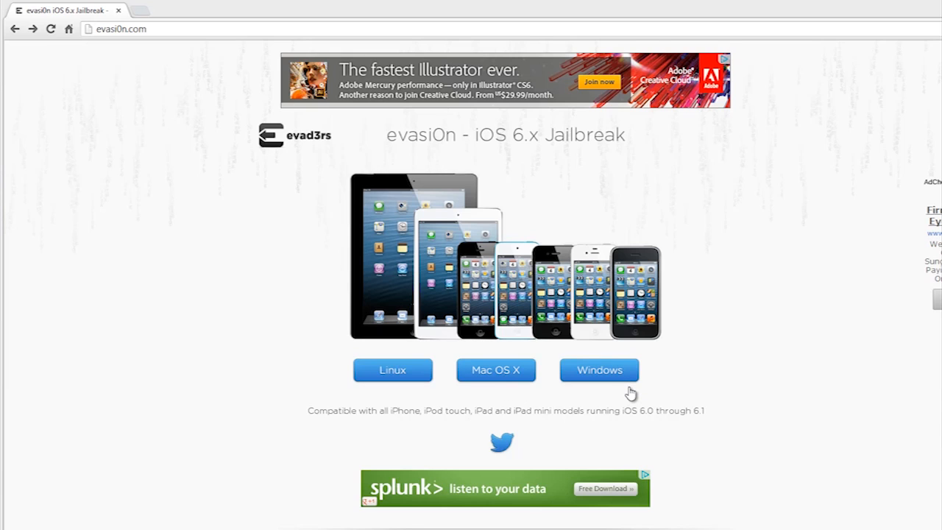
mouse_move(624, 381)
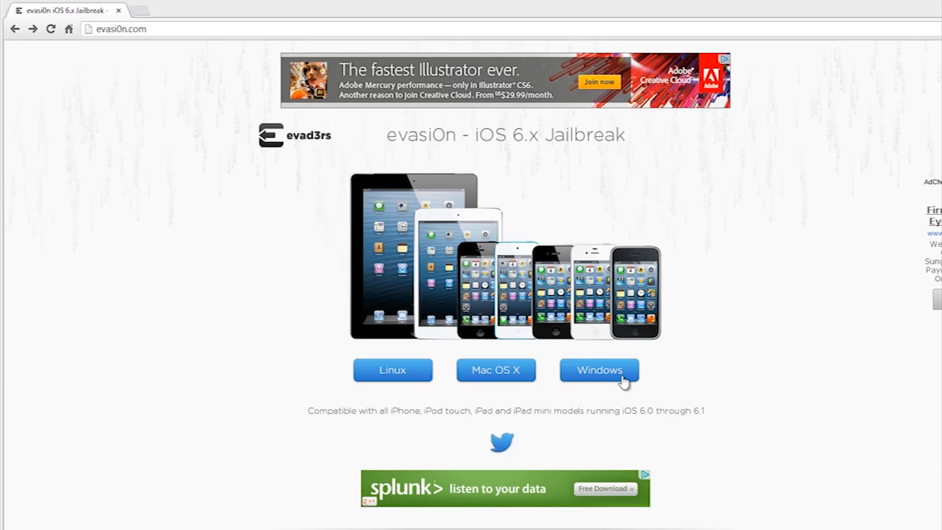
- Download the evasi0n Windows zip from the download page, then close Chrome
click(599, 369)
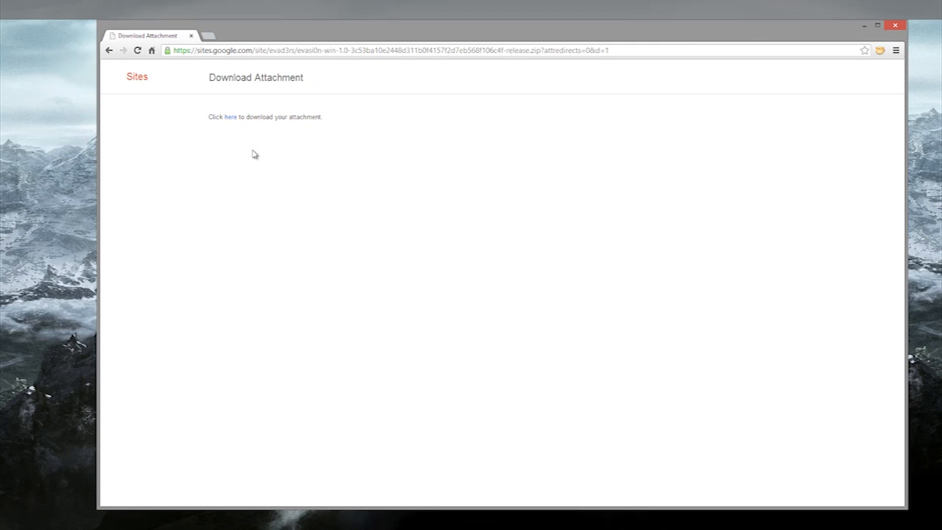
mouse_move(254, 132)
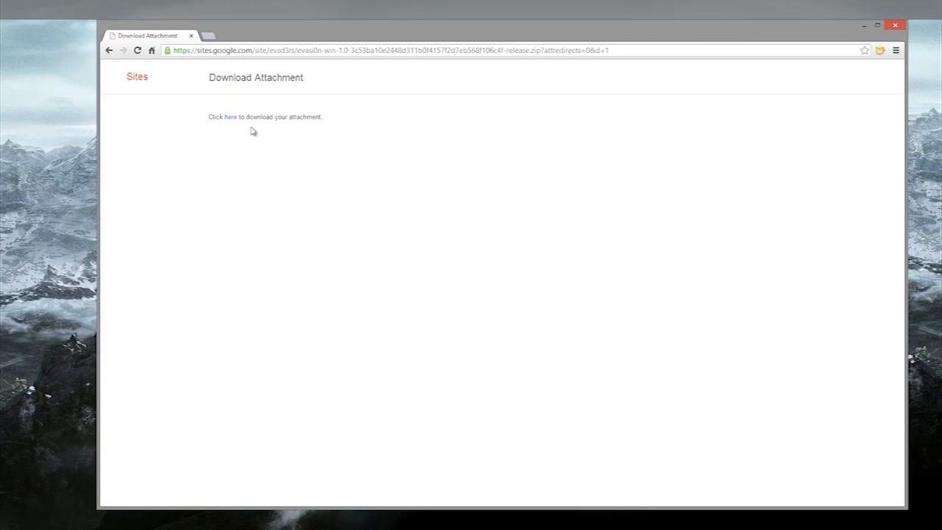
click(229, 117)
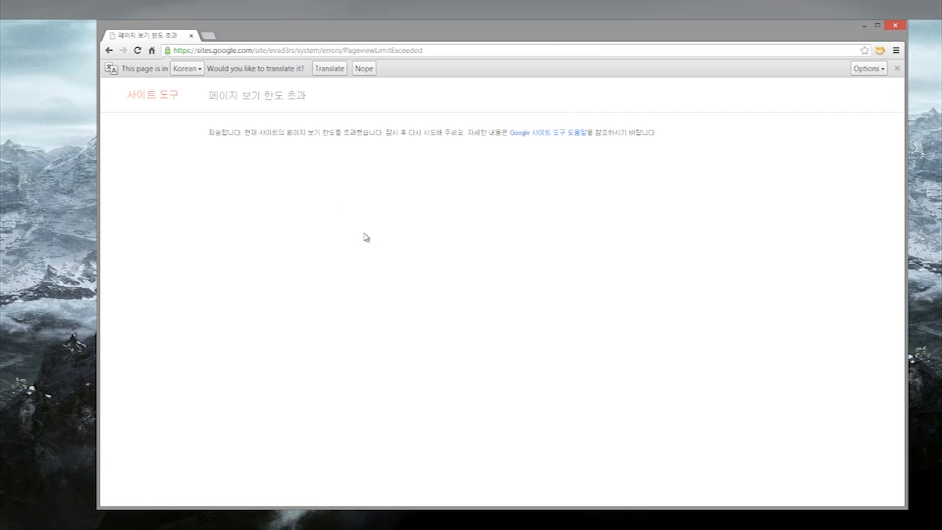
click(329, 68)
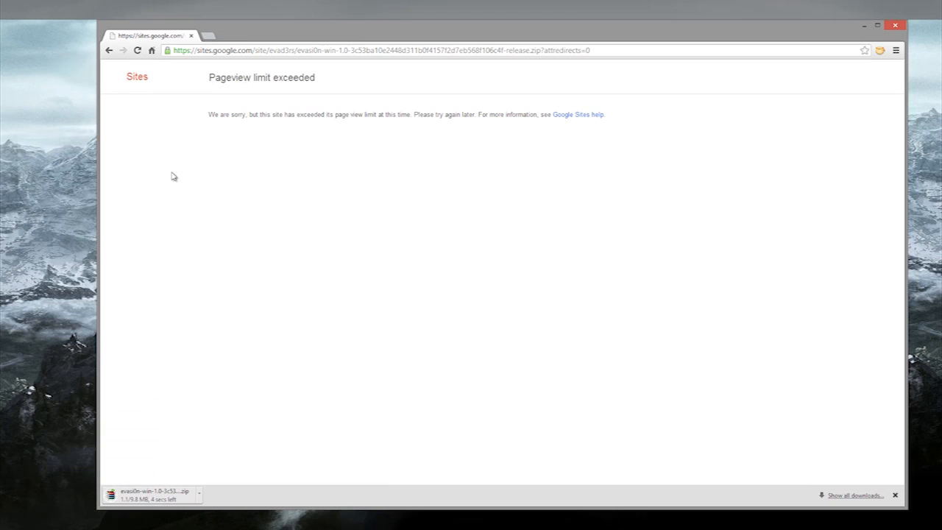
mouse_move(176, 283)
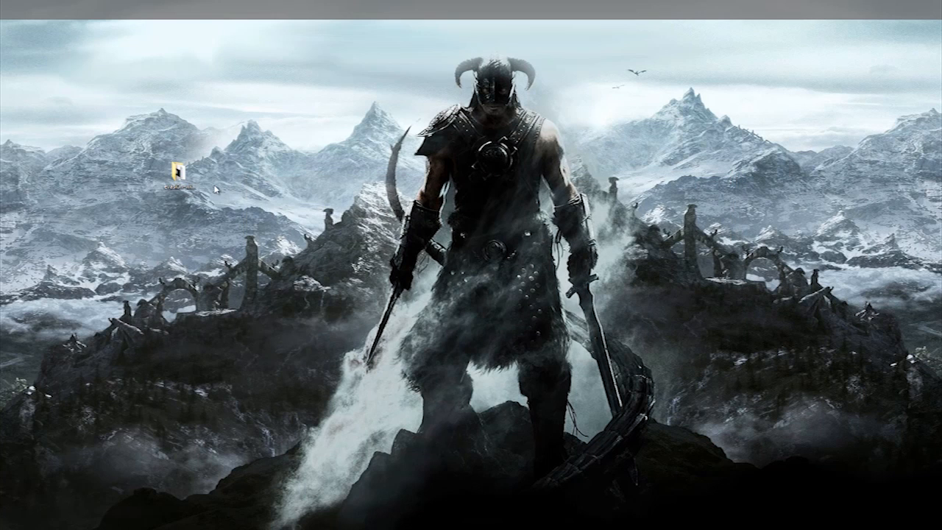
- Extract the evasi0n zip and open the evasi0n-win-1.0 folder, selecting the evasi0n file
drag(177, 177, 442, 176)
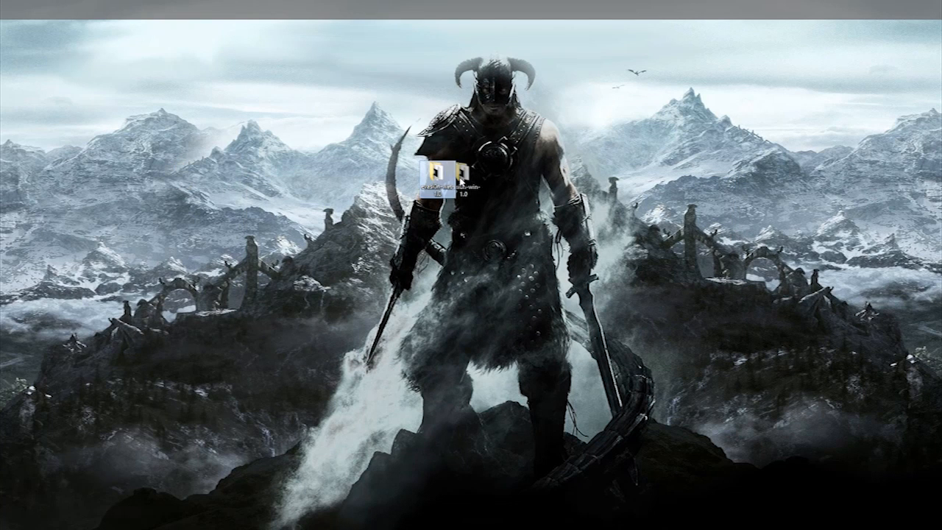
double_click(434, 177)
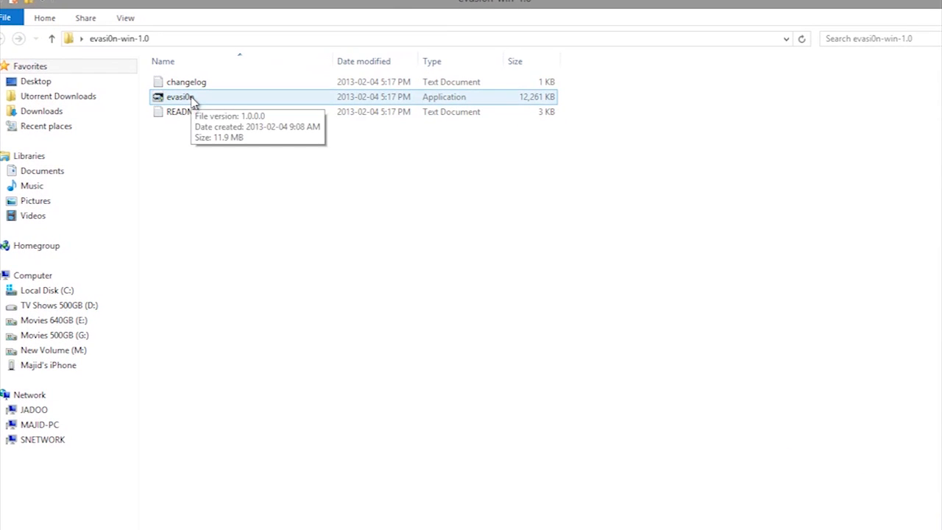
click(183, 111)
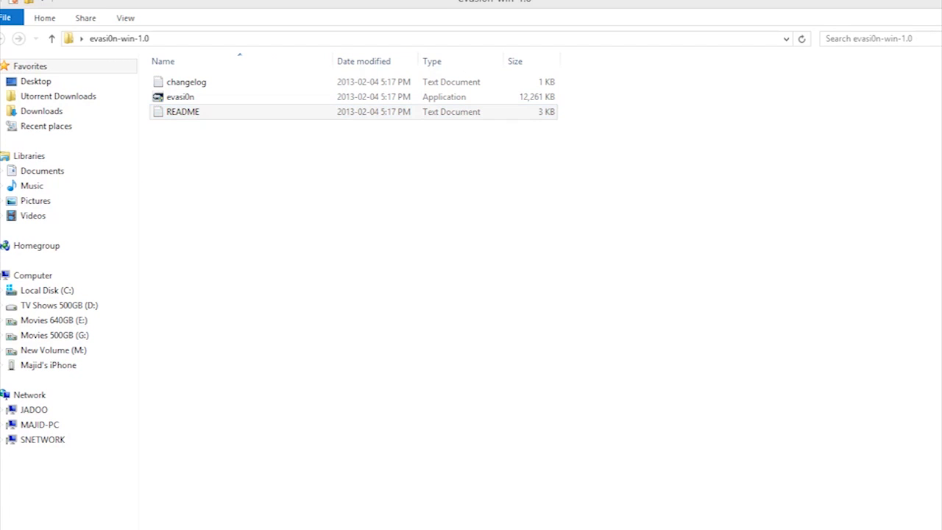
- Open the evasi0n README in Notepad and scroll through its jailbreak instructions
double_click(182, 111)
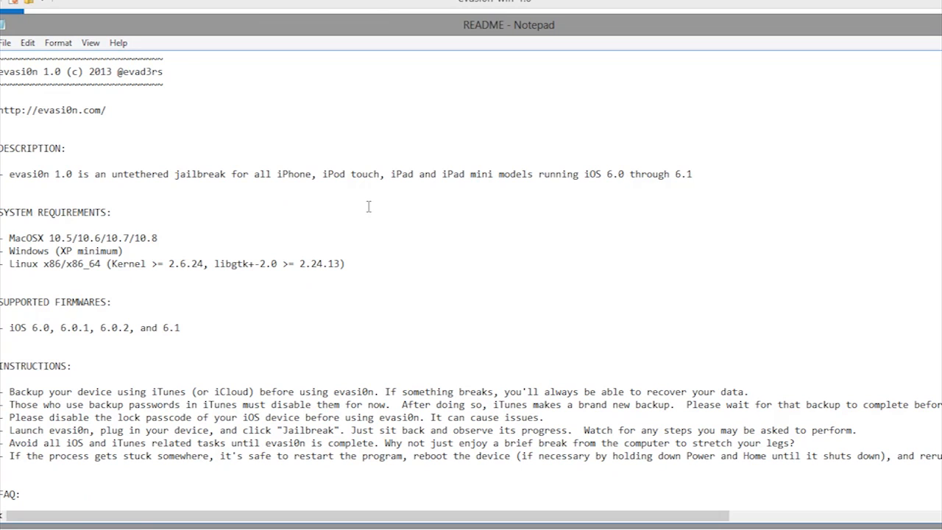
mouse_move(393, 276)
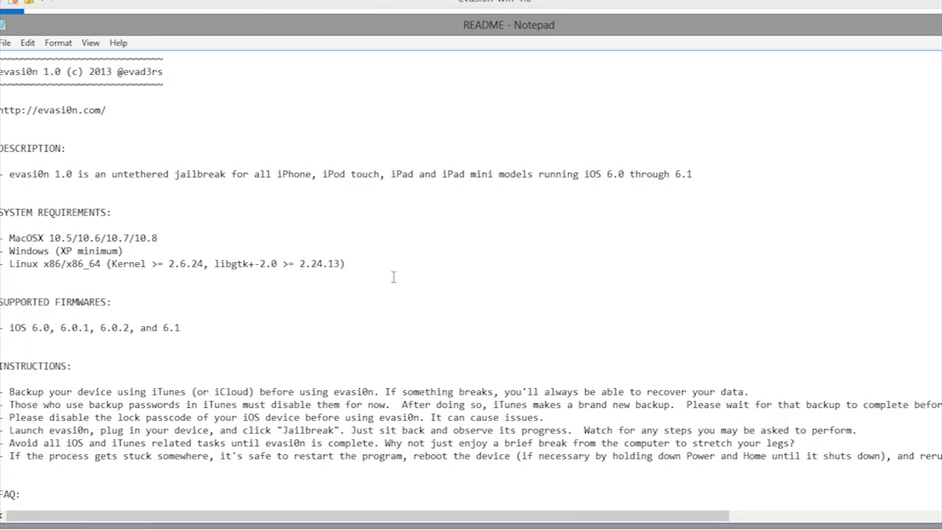
scroll(down, 3)
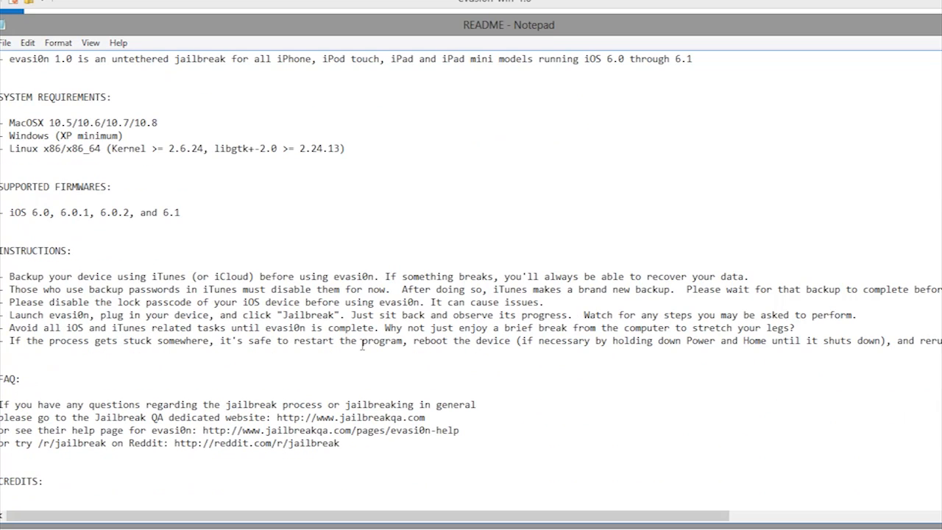
mouse_move(910, 123)
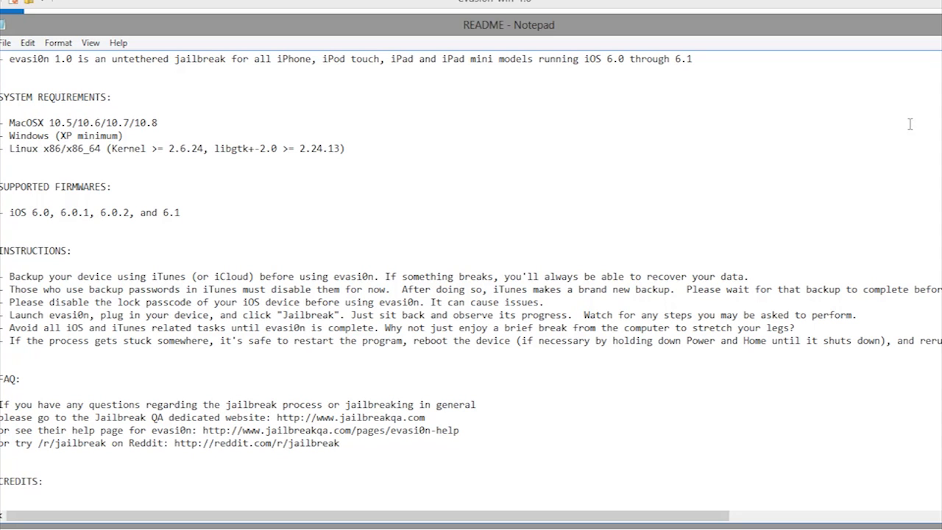
mouse_move(683, 32)
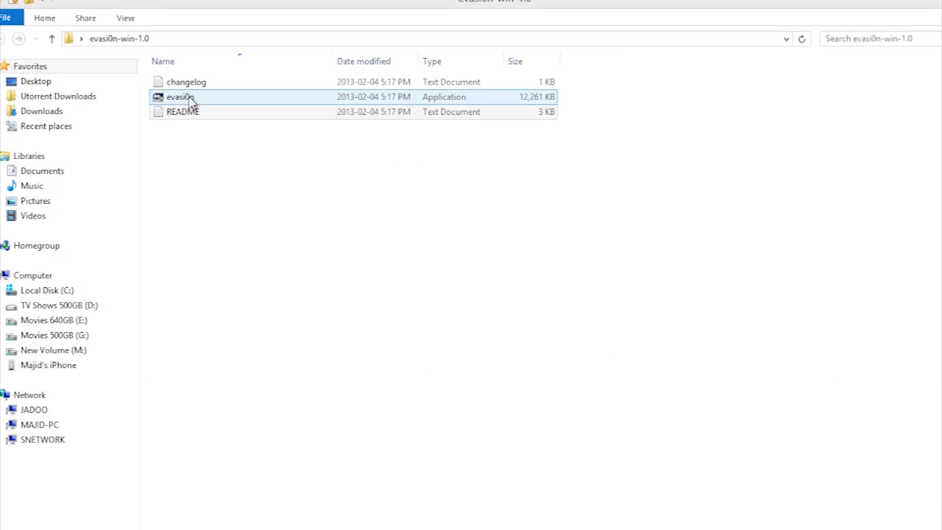
- Launch evasi0n.exe so it detects the iPhone 5 (GSM) on iOS 6.1
double_click(180, 96)
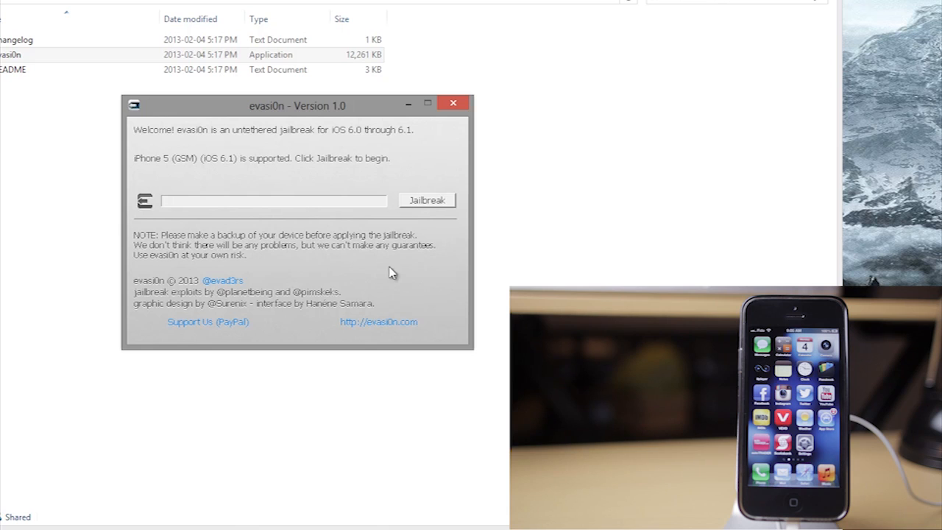
mouse_move(254, 220)
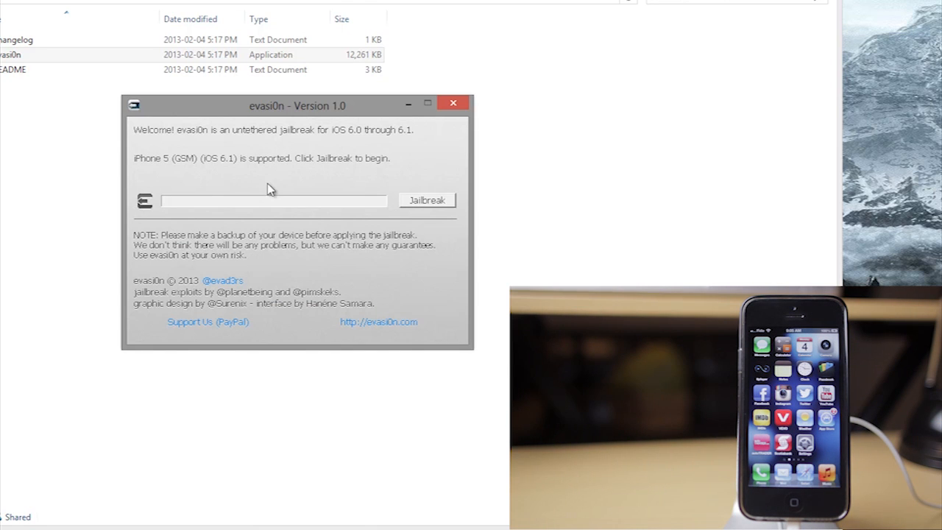
- Start the evasi0n jailbreak on the connected iPhone 5 and let it run
click(427, 199)
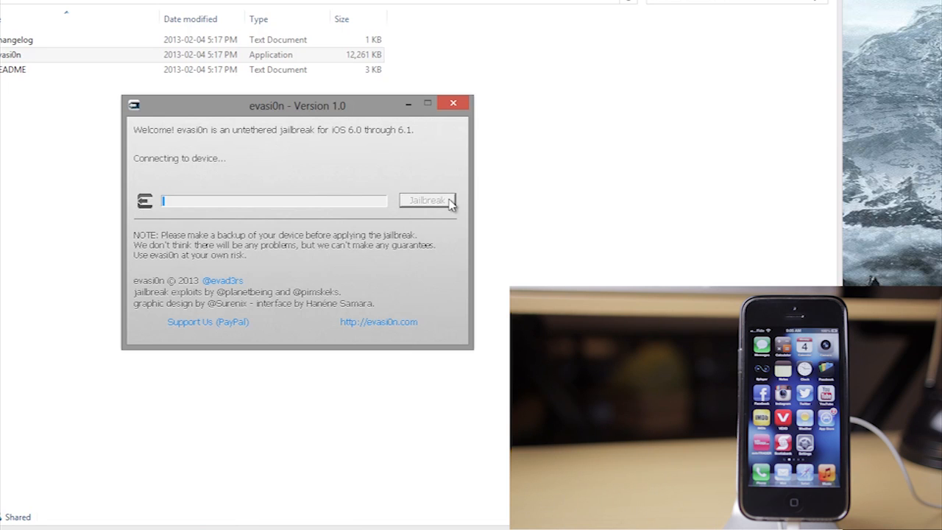
click(427, 199)
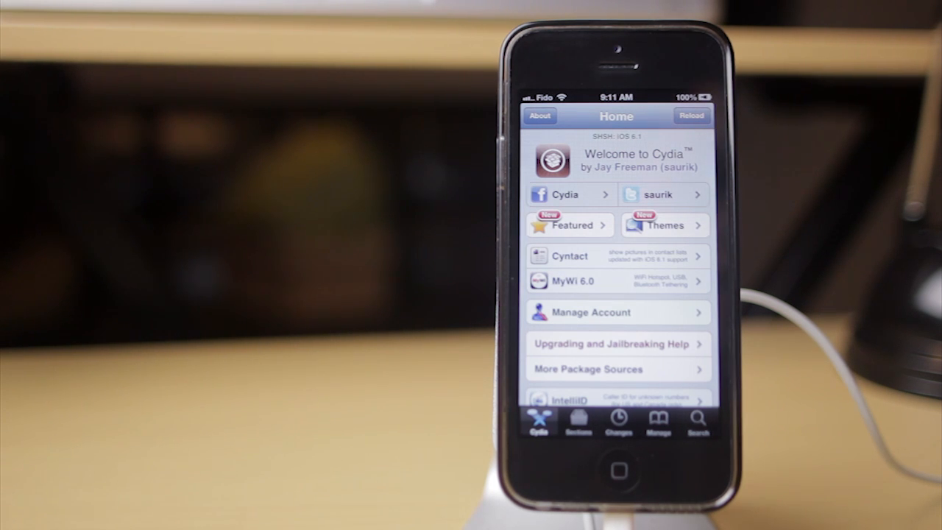
- Scroll Cydia's Home page down to the User Guides section
scroll(down, 3)
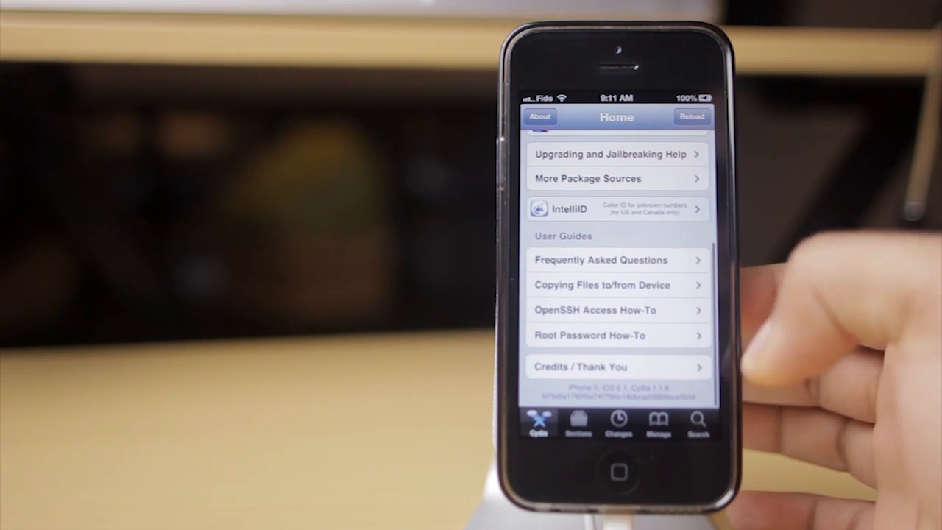